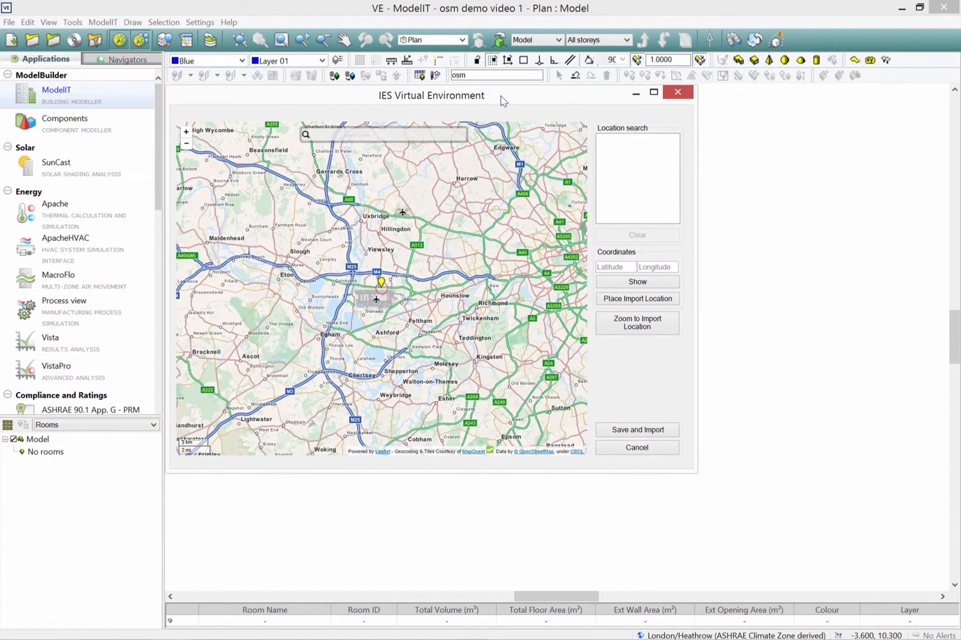
{"action": "mouse_move", "coordinate": [395, 135]}
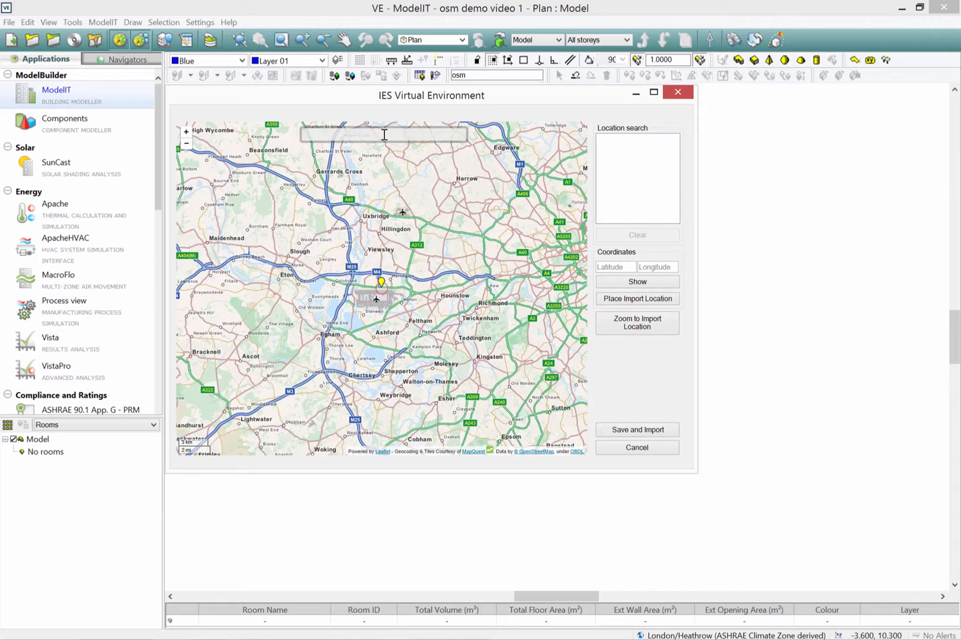
Search the import map for 'canary w' to locate Canary Wharf
{"action": "type", "text": "canary wharf"}
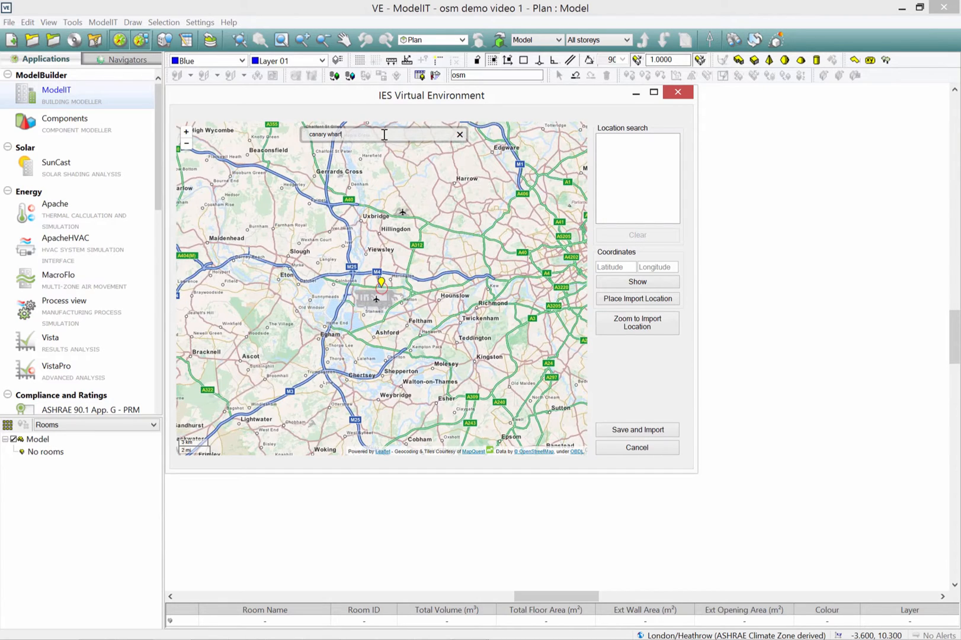
{"action": "key", "text": "Return"}
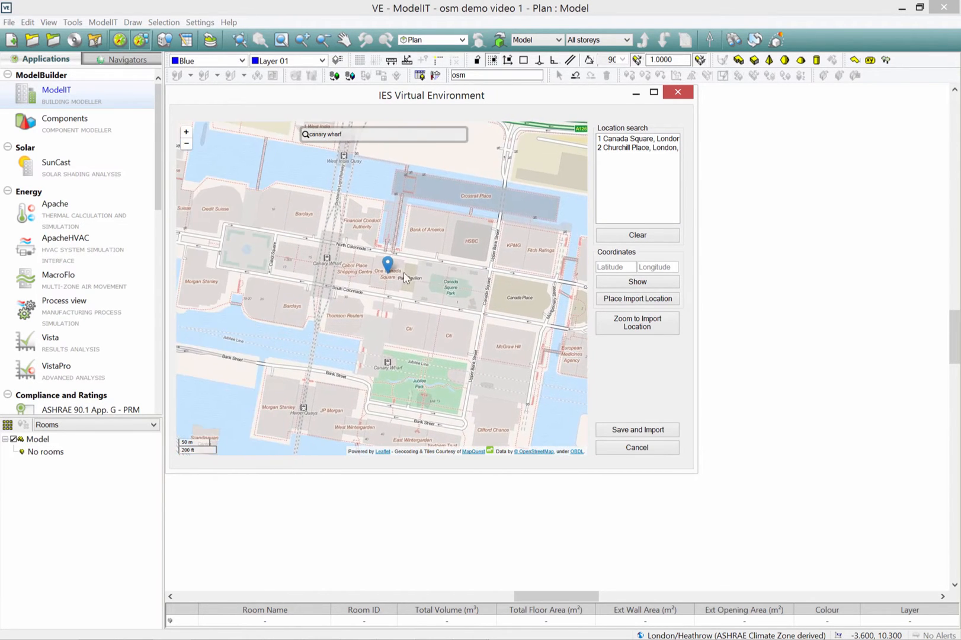
{"action": "mouse_move", "coordinate": [638, 139]}
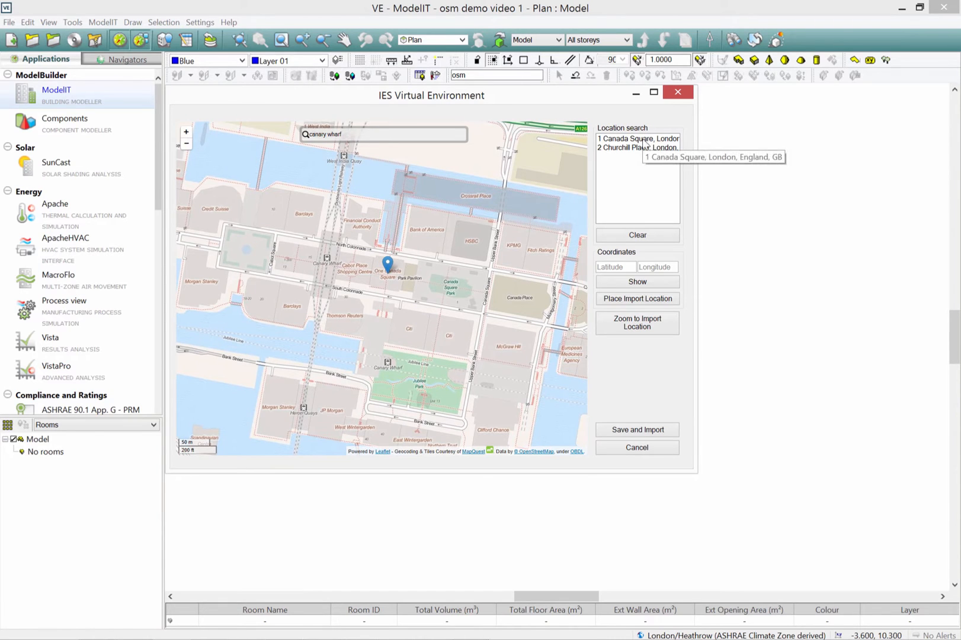
Select '1 Canada Square, London' and place the import site at its marker
{"action": "left_click", "coordinate": [637, 138]}
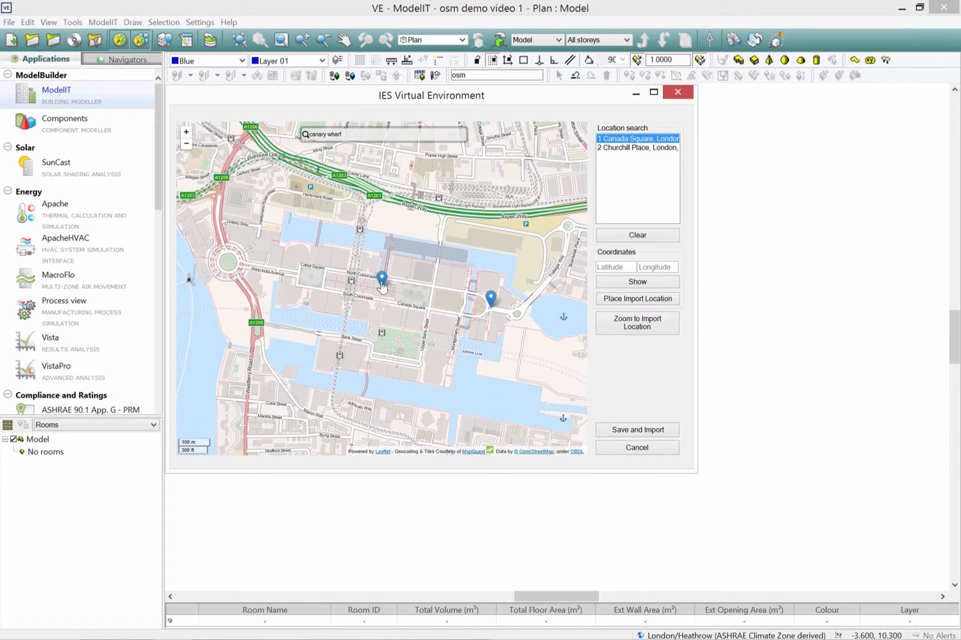
{"action": "left_click", "coordinate": [381, 280]}
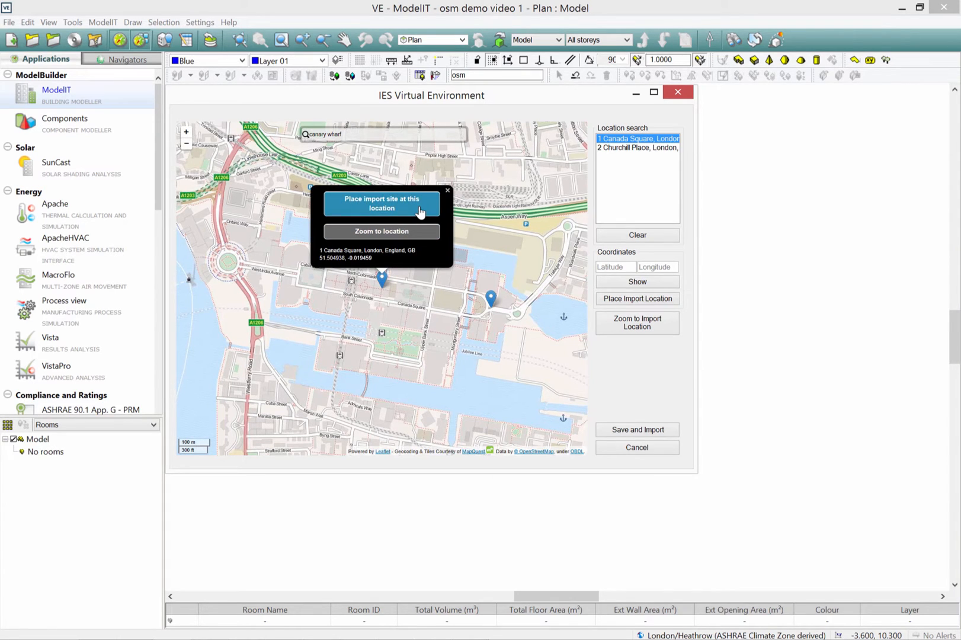
{"action": "left_click", "coordinate": [381, 202]}
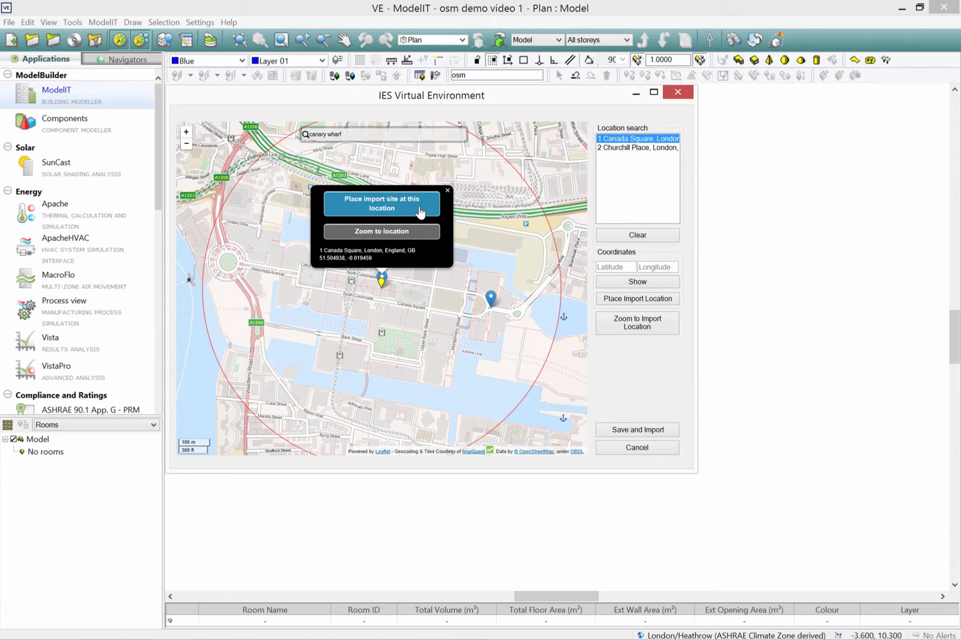
{"action": "mouse_move", "coordinate": [531, 202]}
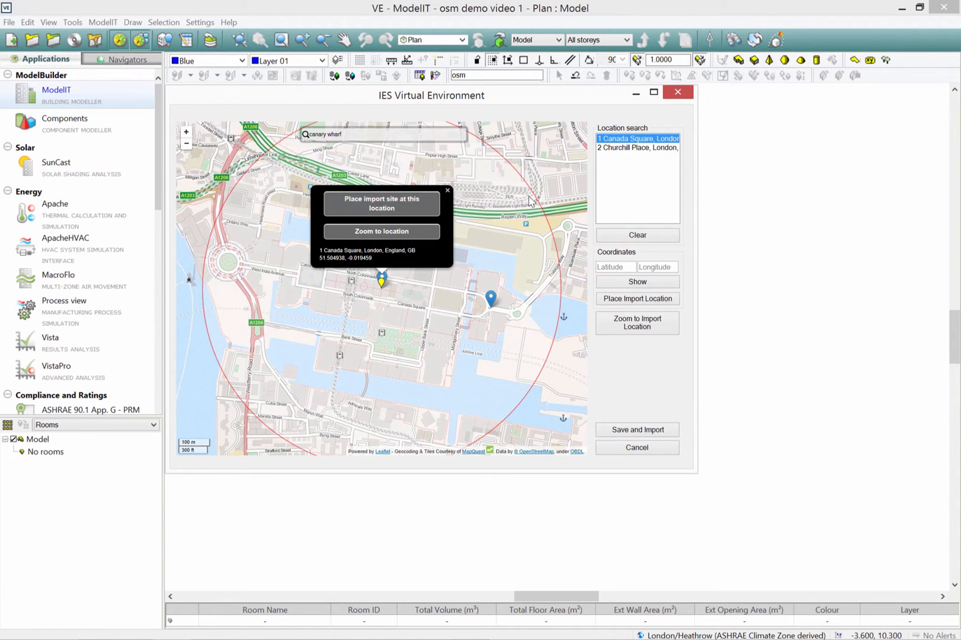
{"action": "mouse_move", "coordinate": [524, 187]}
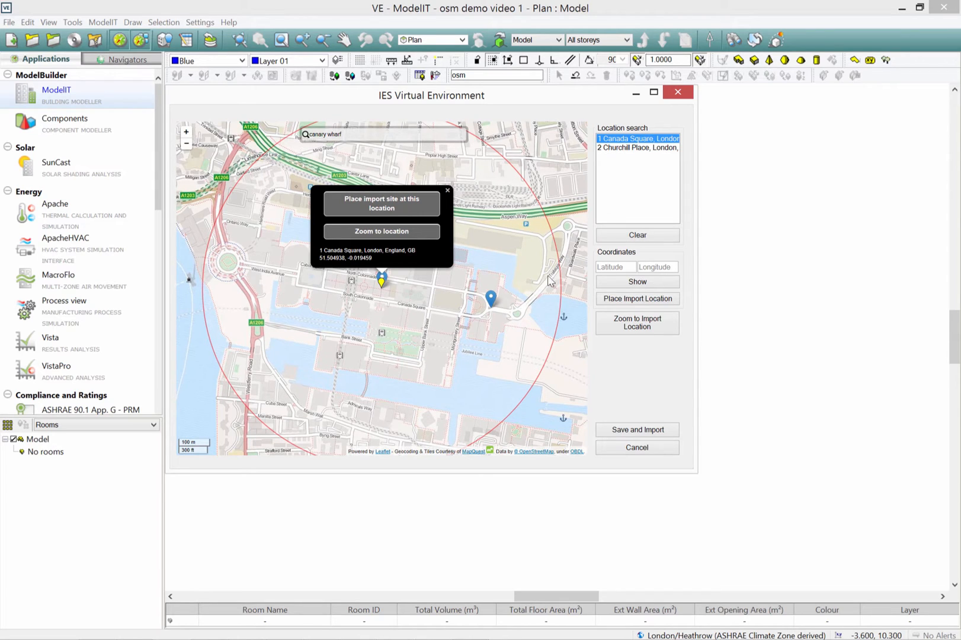
{"action": "mouse_move", "coordinate": [507, 351]}
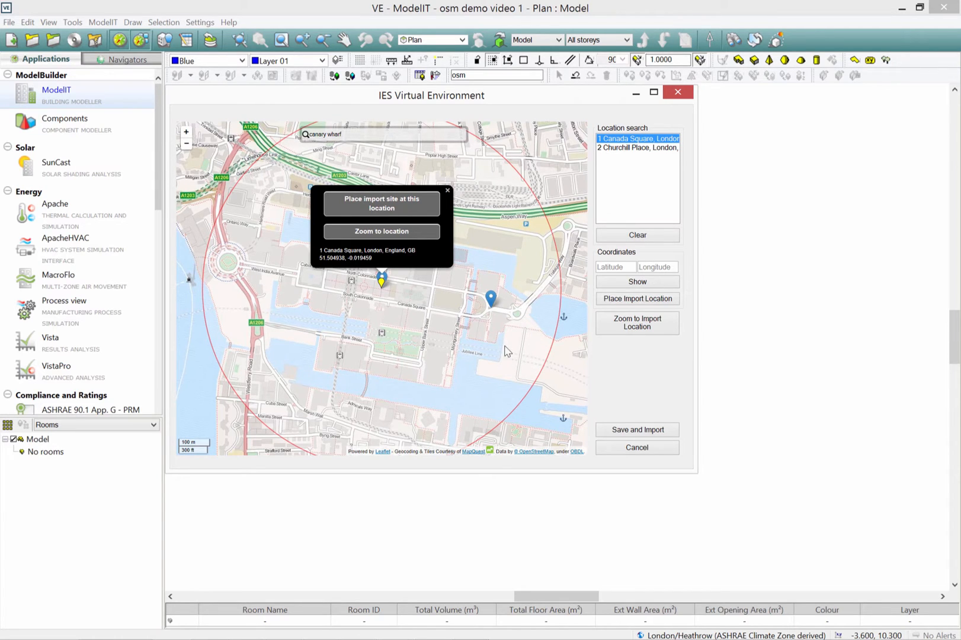
{"action": "mouse_move", "coordinate": [497, 349]}
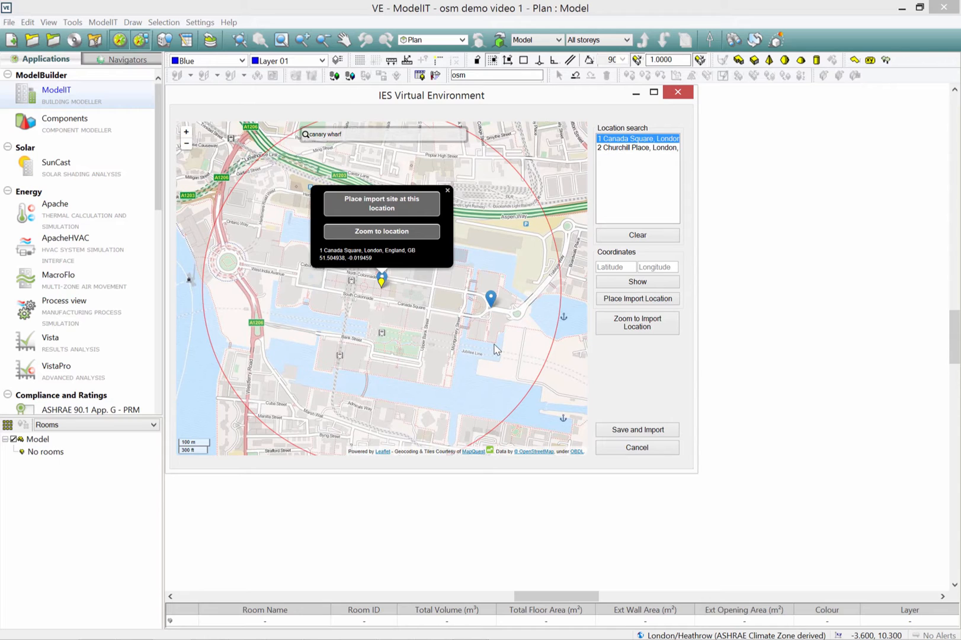
Change the import site radius from 600 m to 200 m and save
{"action": "left_click", "coordinate": [380, 204]}
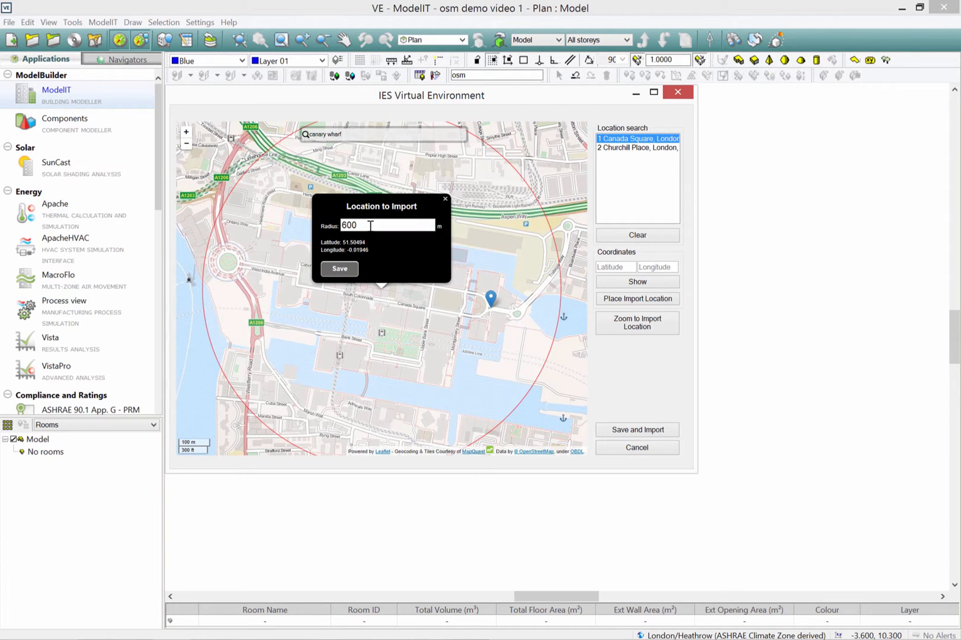
{"action": "triple_click", "coordinate": [368, 225]}
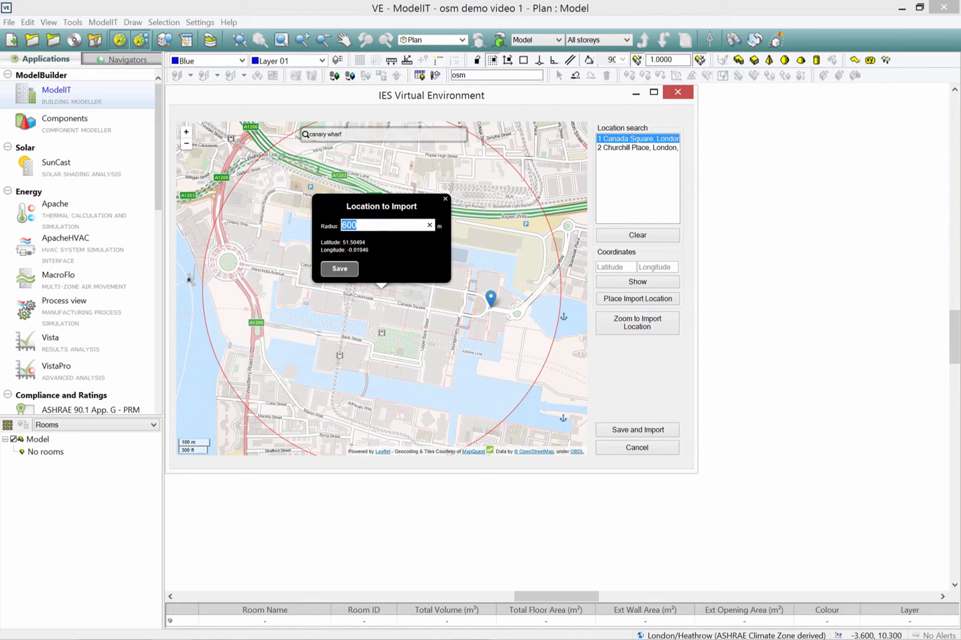
{"action": "type", "text": "200"}
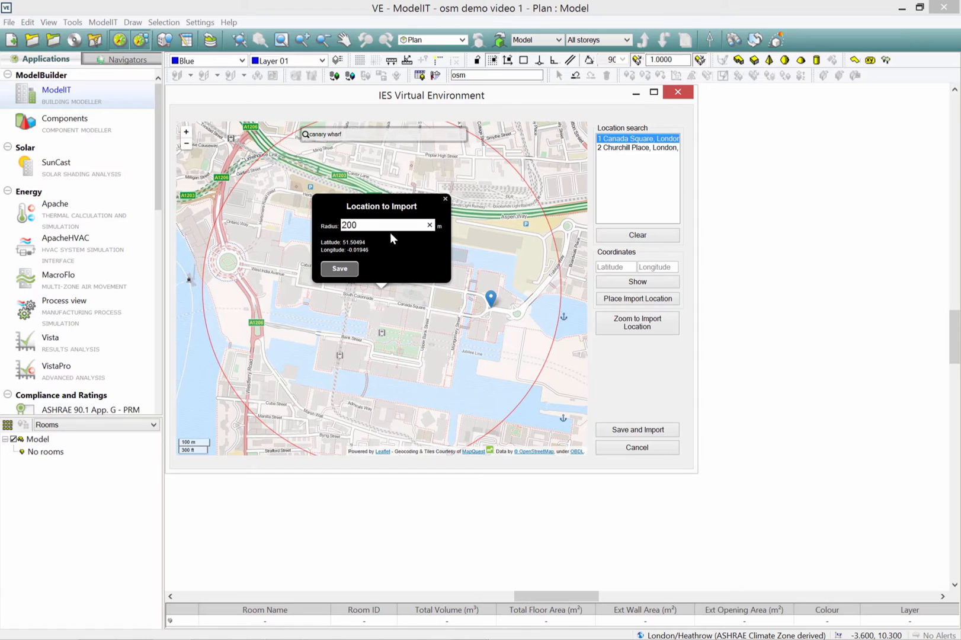
{"action": "mouse_move", "coordinate": [359, 269]}
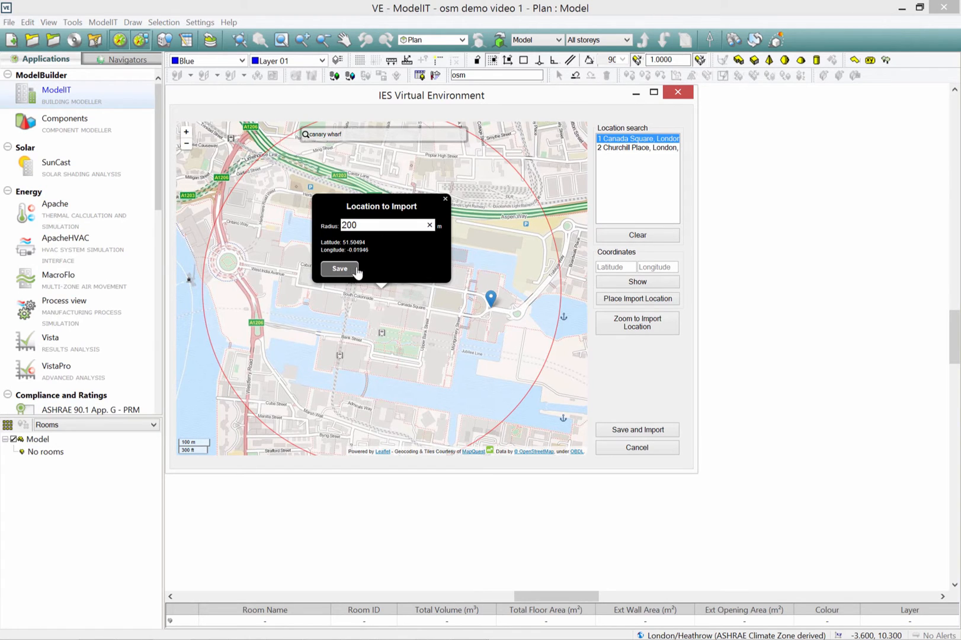
{"action": "left_click", "coordinate": [340, 269]}
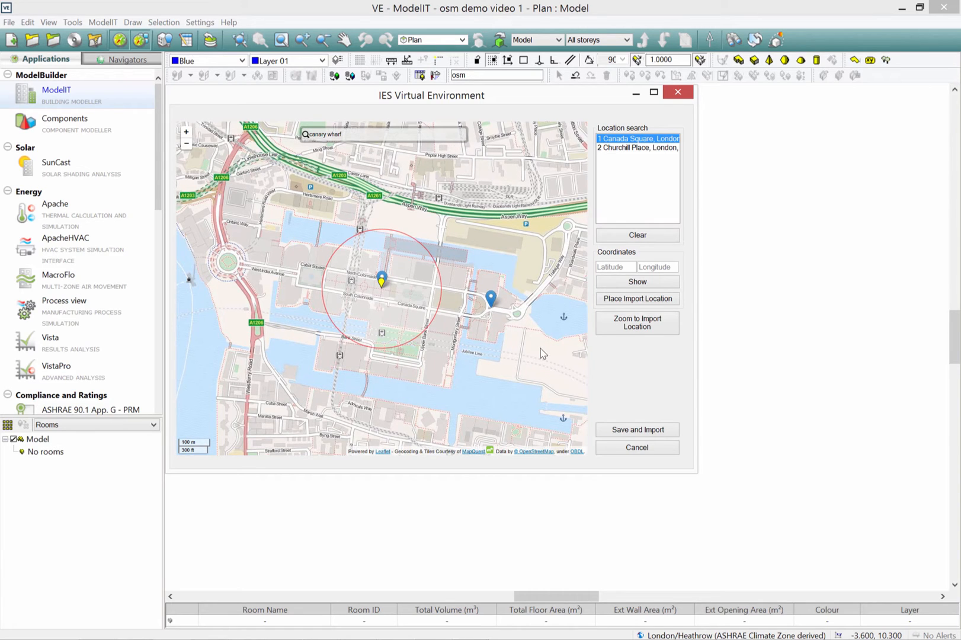
{"action": "mouse_move", "coordinate": [637, 429]}
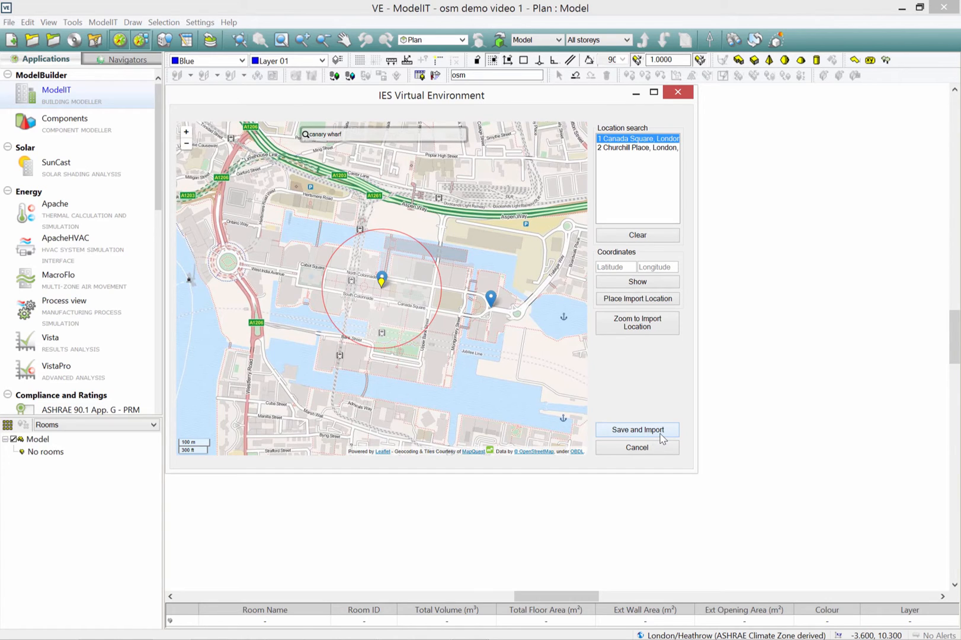
Save and import the OpenStreetMap buildings and landscaping within the 200 m radius
{"action": "left_click", "coordinate": [636, 429]}
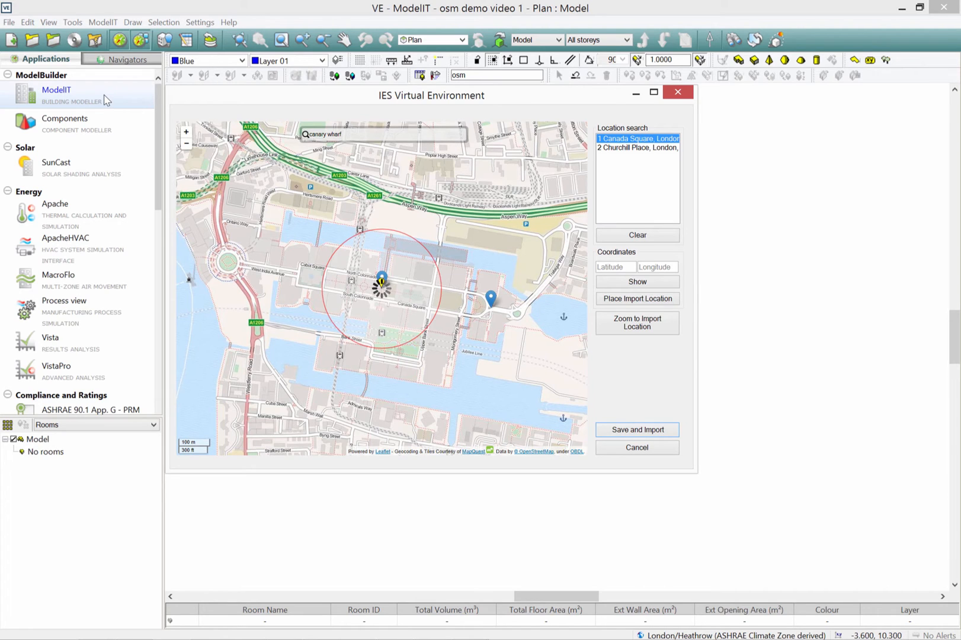
{"action": "mouse_move", "coordinate": [760, 353]}
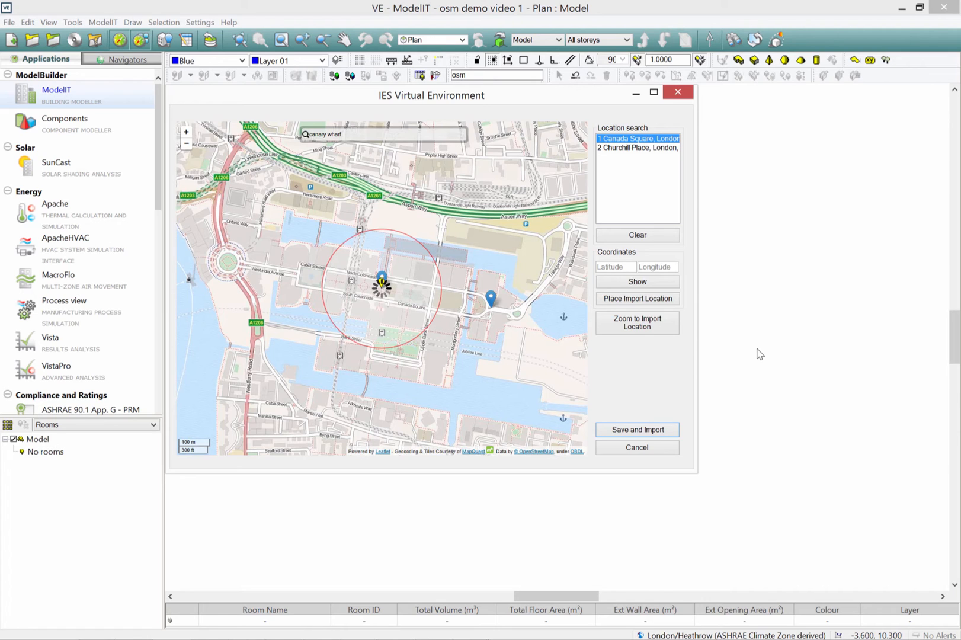
{"action": "mouse_move", "coordinate": [760, 343]}
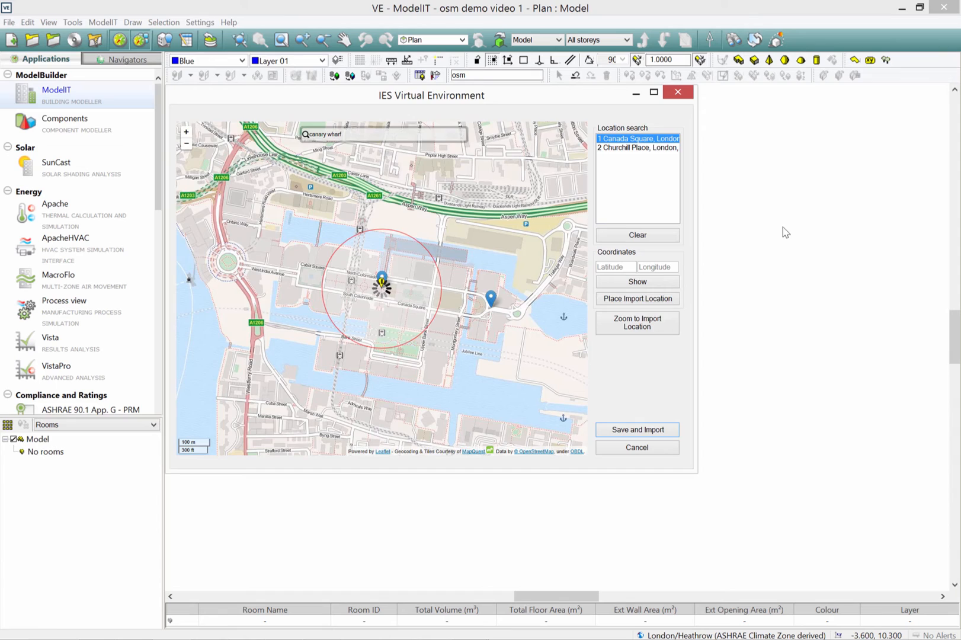
{"action": "left_click", "coordinate": [636, 429]}
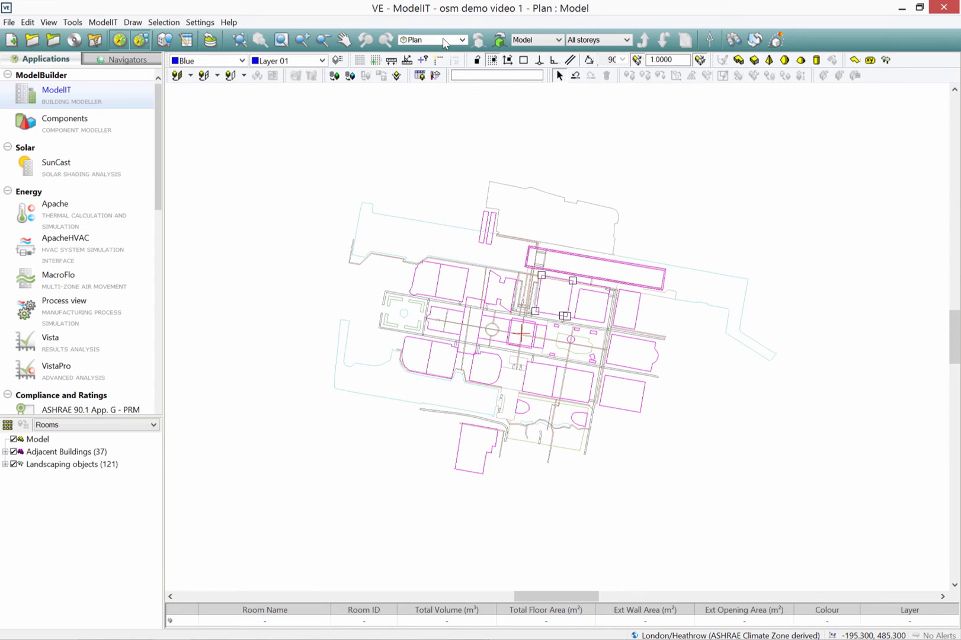
Switch the view to Axonometric and launch Model Viewer II
{"action": "left_click", "coordinate": [459, 39]}
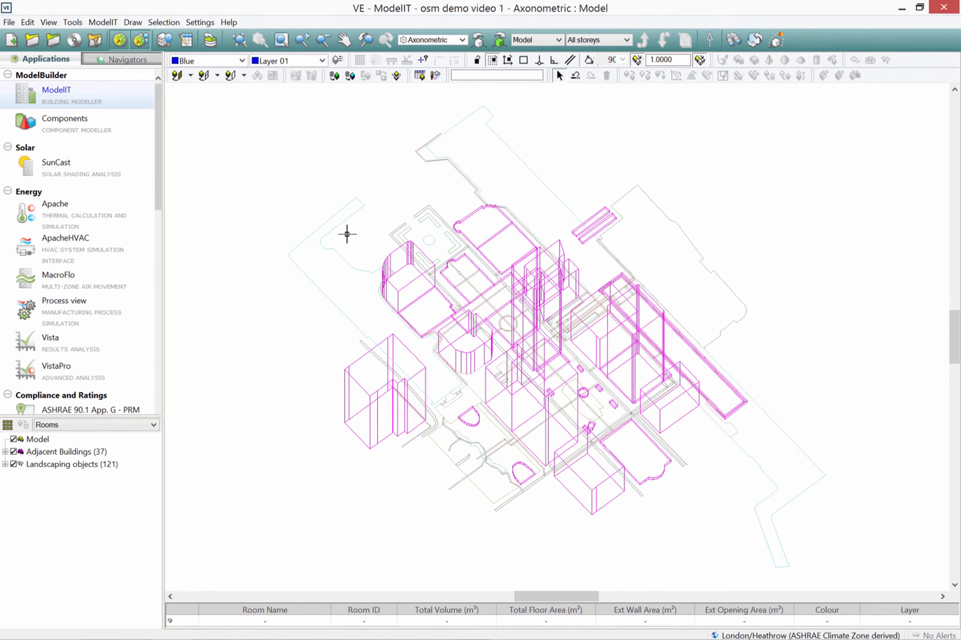
{"action": "mouse_move", "coordinate": [777, 40]}
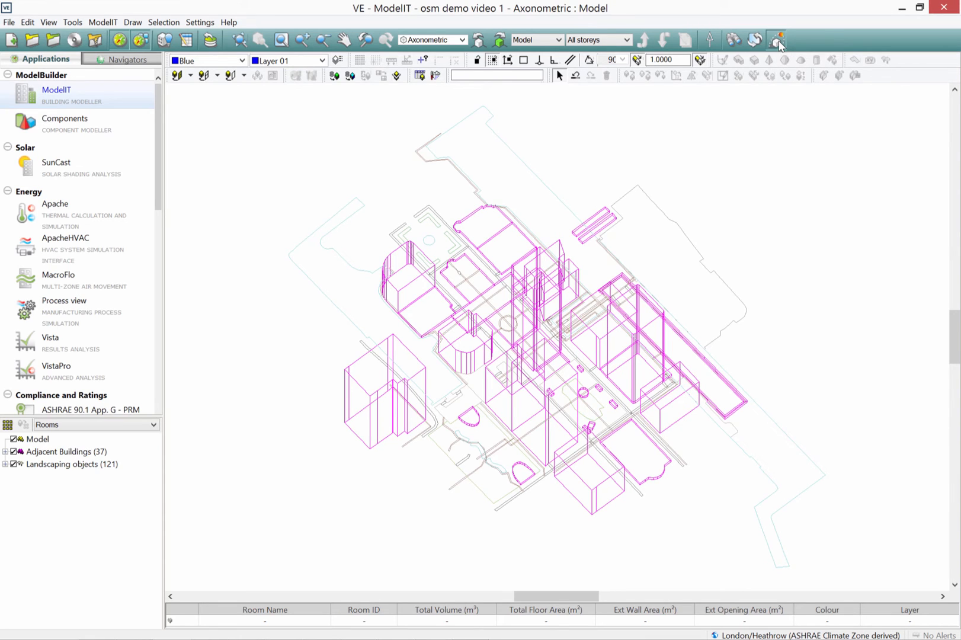
{"action": "left_click", "coordinate": [776, 39]}
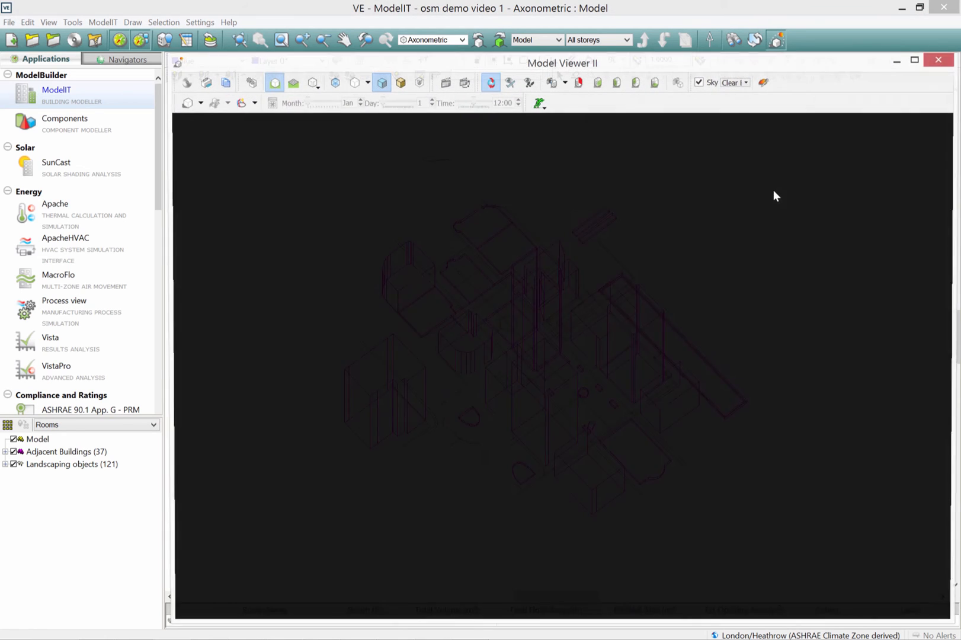
Maximise Model Viewer II and turn on the sun path display
{"action": "left_click", "coordinate": [913, 60]}
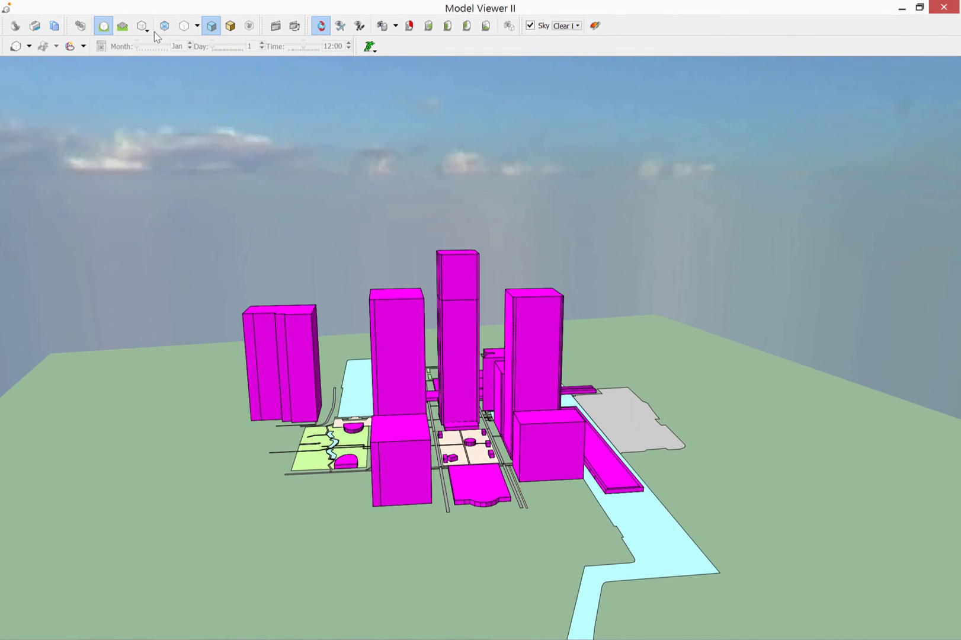
{"action": "left_click", "coordinate": [84, 46]}
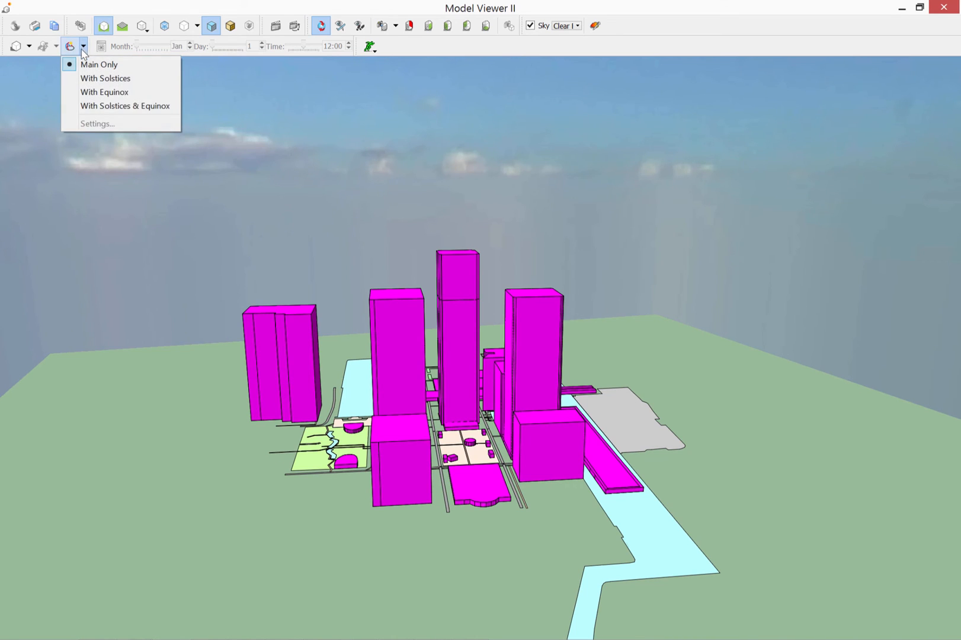
{"action": "left_click", "coordinate": [99, 65]}
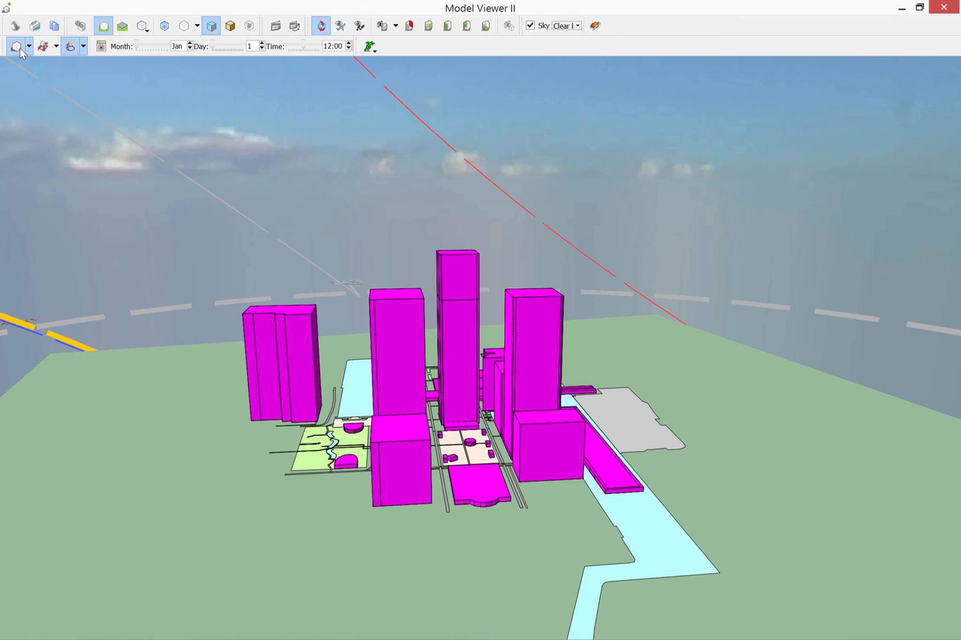